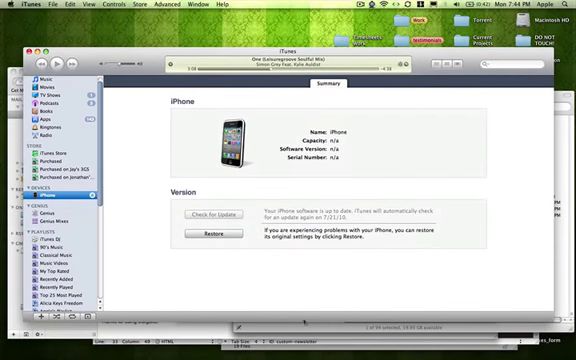
{"action": "mouse_move", "coordinate": [373, 243]}
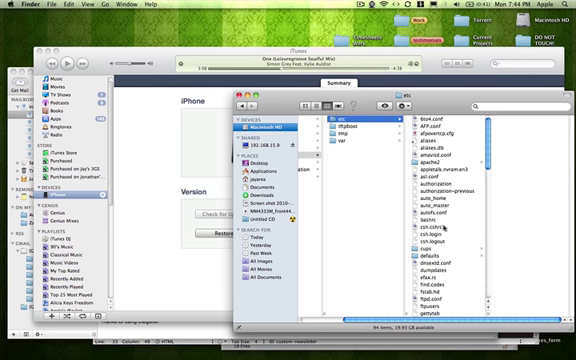
Step: Scroll down through the etc folder's file list to locate the hosts file
{"action": "scroll", "scroll_direction": "down", "scroll_amount": 3}
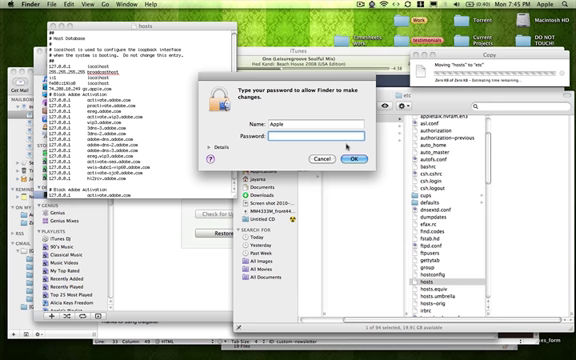
Step: Authorize with the admin password so the edited hosts file replaces the one in /etc
{"action": "left_click", "coordinate": [353, 158]}
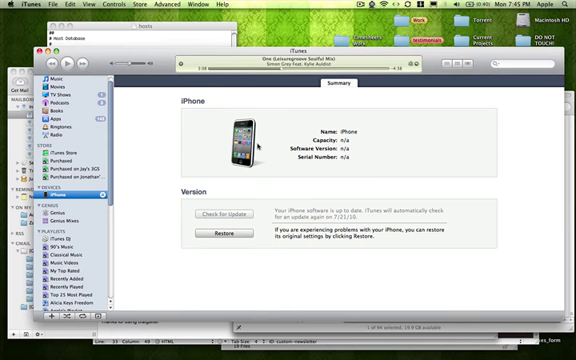
{"action": "mouse_move", "coordinate": [248, 234]}
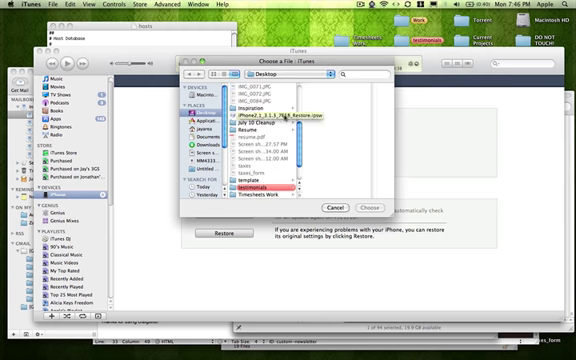
Step: Select the iOS 3.1.3 .ipsw firmware and confirm erasing and restoring the iPhone
{"action": "left_click", "coordinate": [280, 118]}
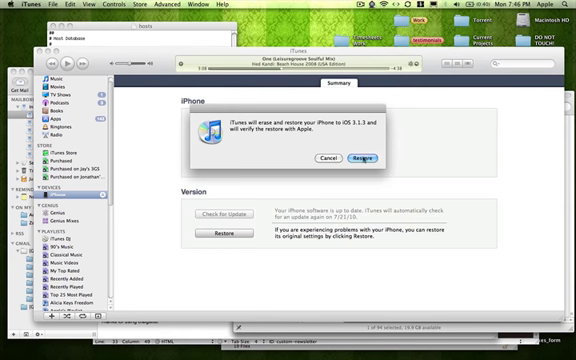
{"action": "left_click", "coordinate": [371, 156]}
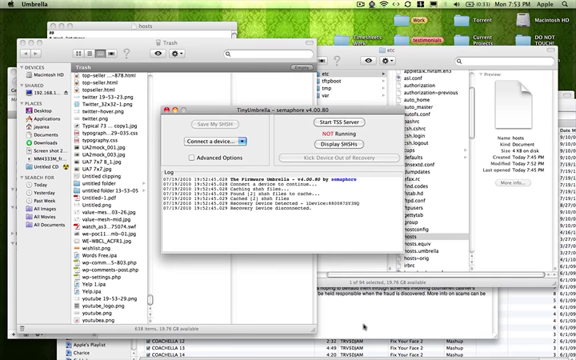
{"action": "mouse_move", "coordinate": [366, 325]}
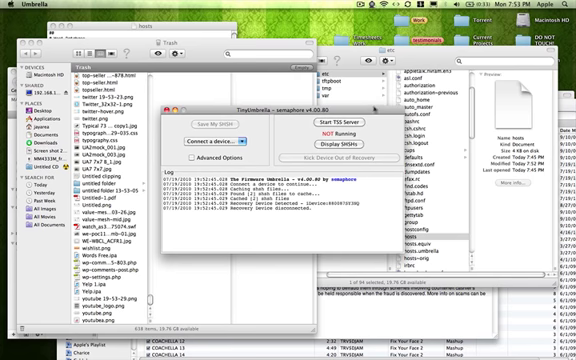